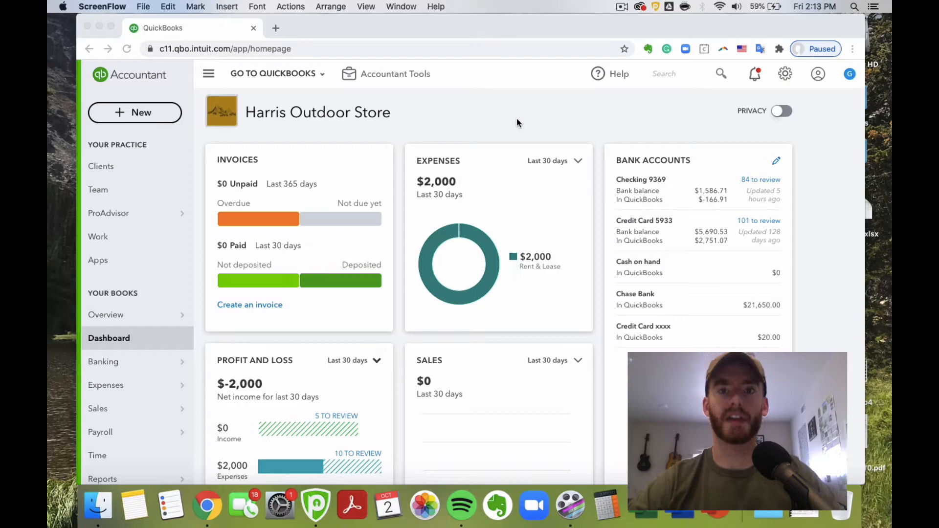
pyautogui.moveTo(517, 124)
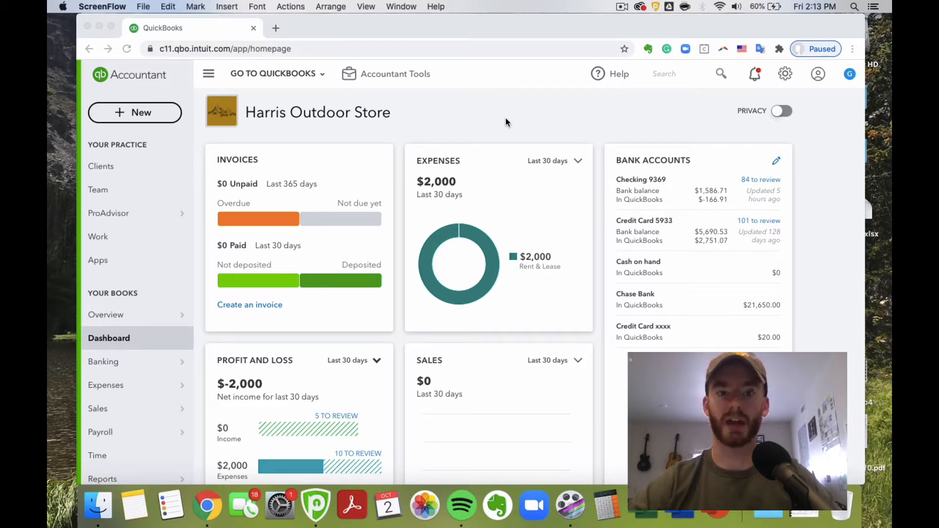
# Step: Scroll down the Harris Outdoor Store dashboard to reach the Banking navigation with its Receipts sub-page
pyautogui.scroll(-3)
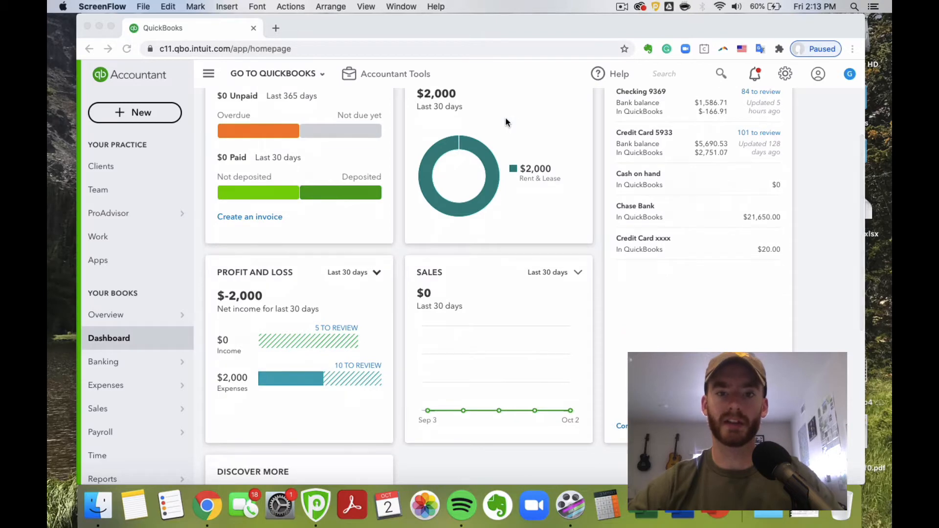
pyautogui.scroll(-3)
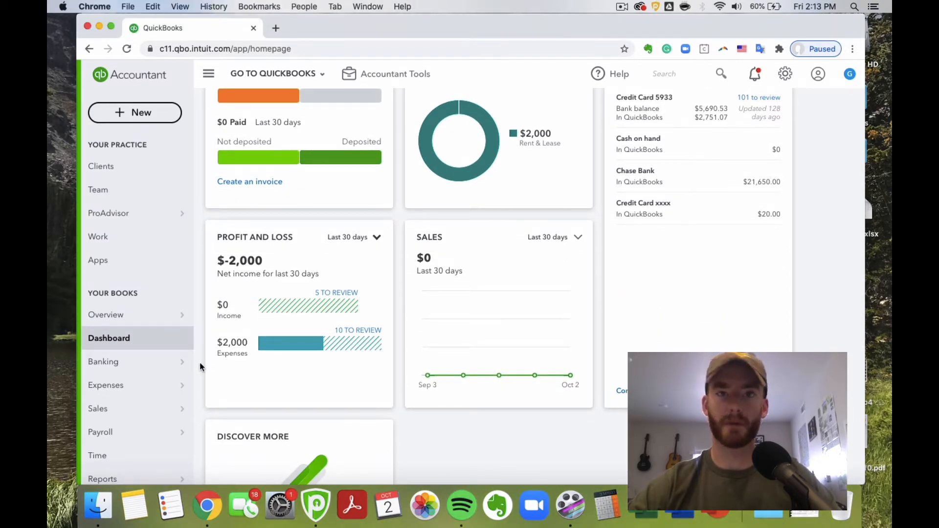
pyautogui.scroll(-3)
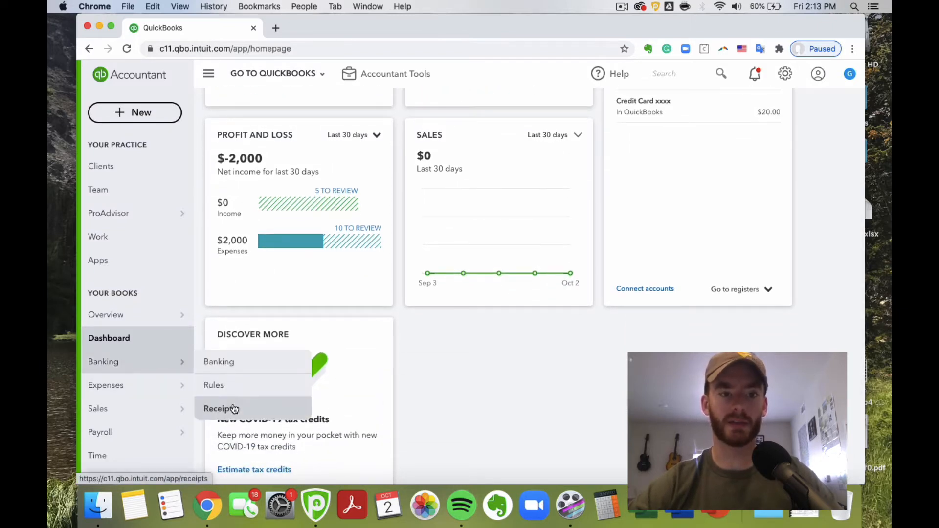
# Step: Go to Banking > Receipts, start Forward from email, then dismiss the setup dialog unsaved
pyautogui.click(220, 409)
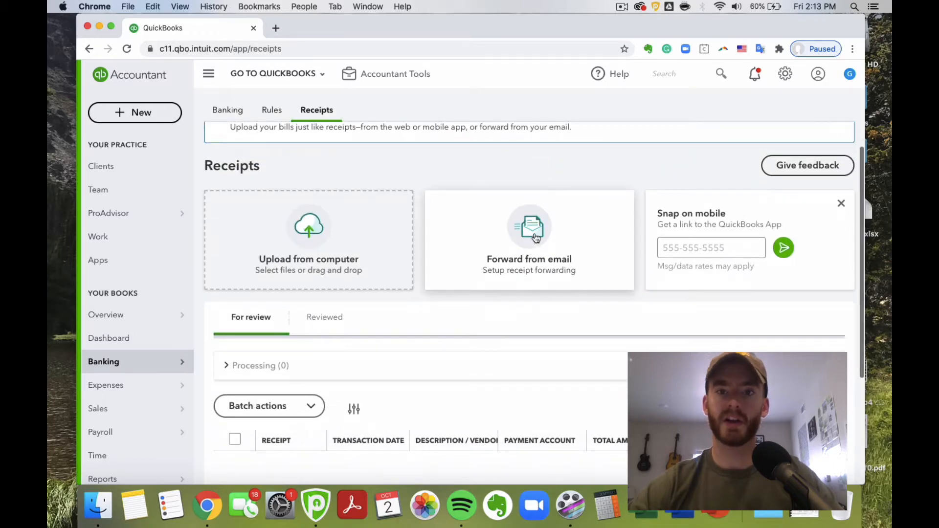
pyautogui.scroll(3)
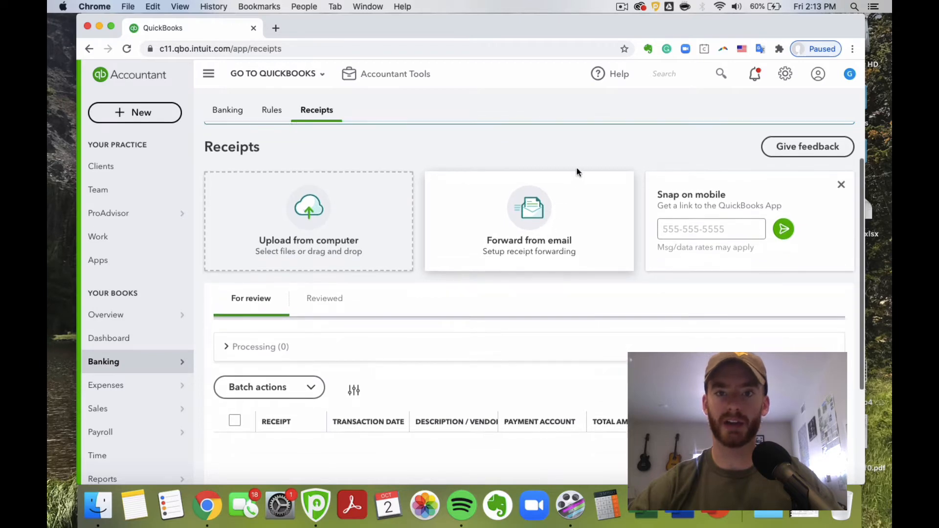
pyautogui.click(530, 222)
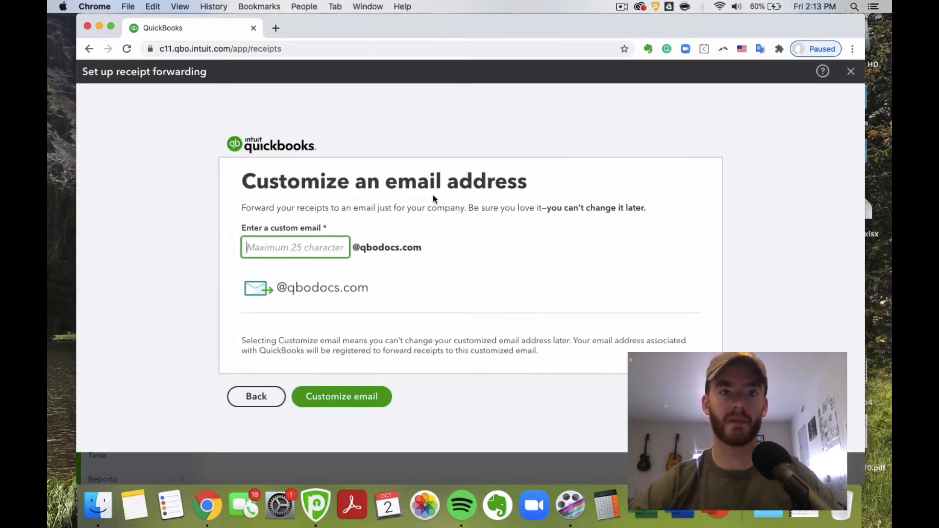
pyautogui.moveTo(287, 247)
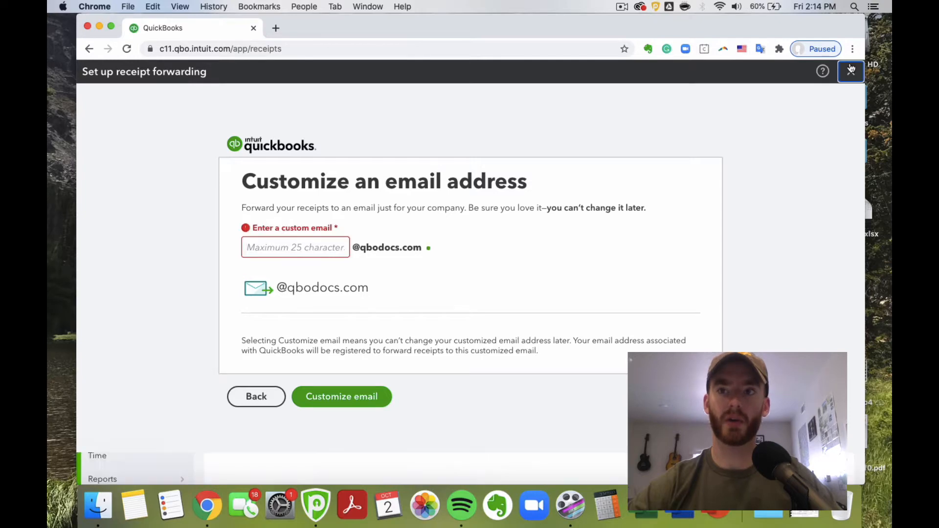
pyautogui.click(851, 71)
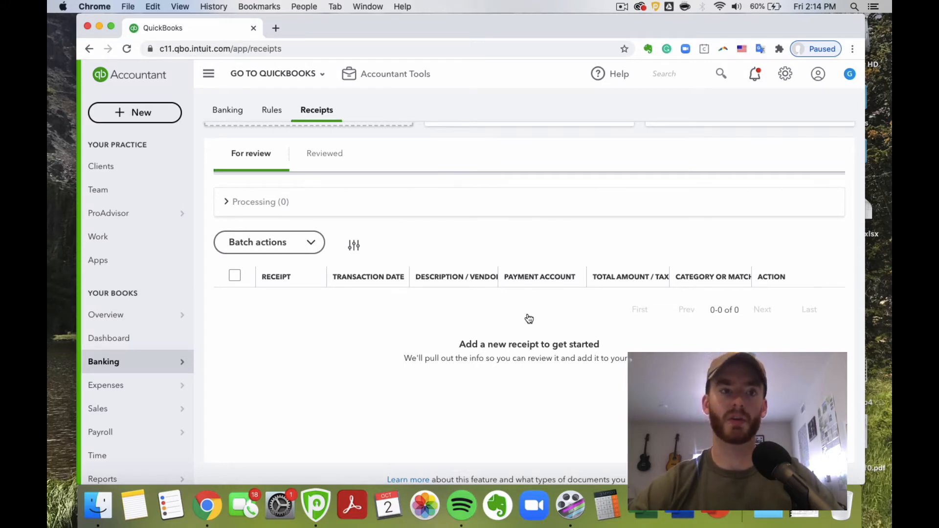
pyautogui.scroll(3)
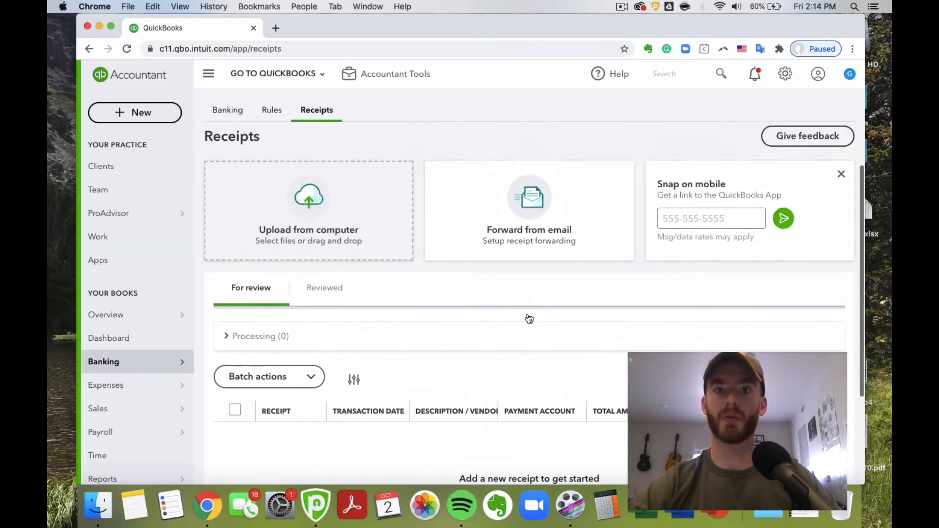
pyautogui.click(530, 209)
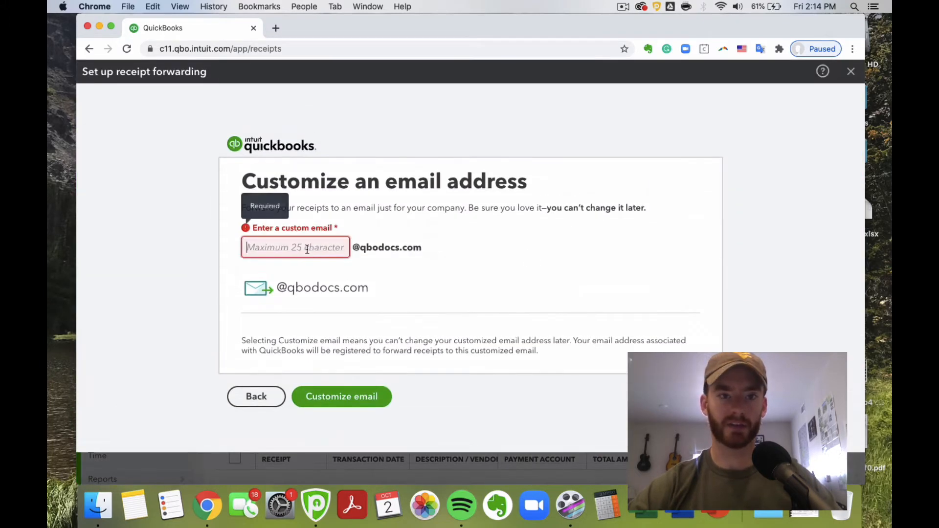
pyautogui.write('MA')
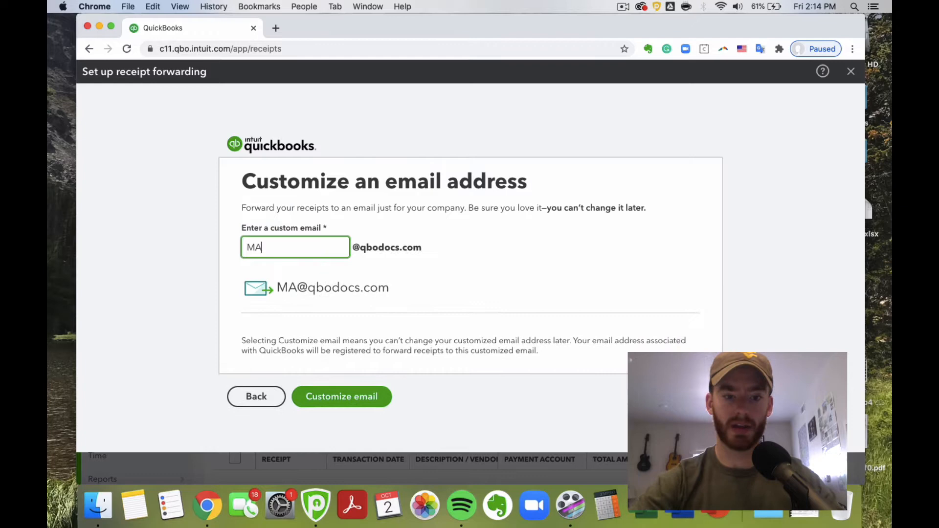
pyautogui.click(342, 397)
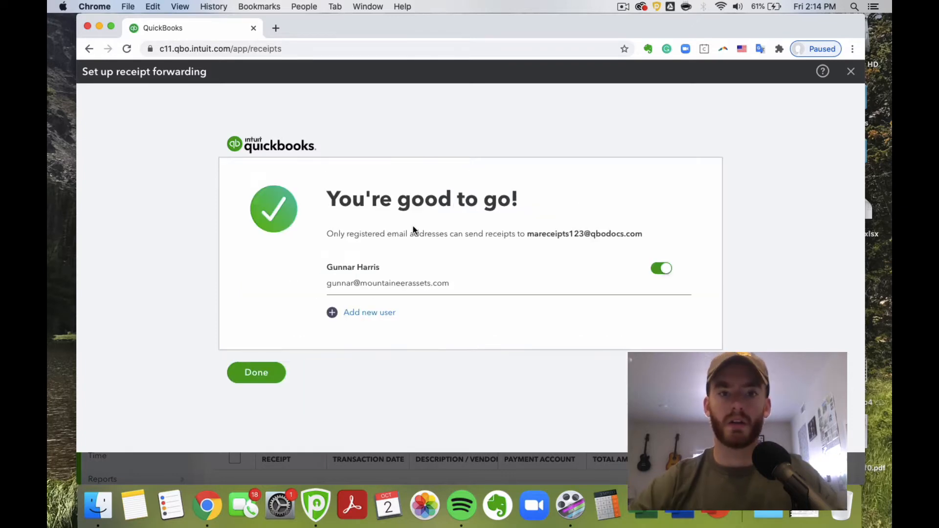
pyautogui.click(255, 372)
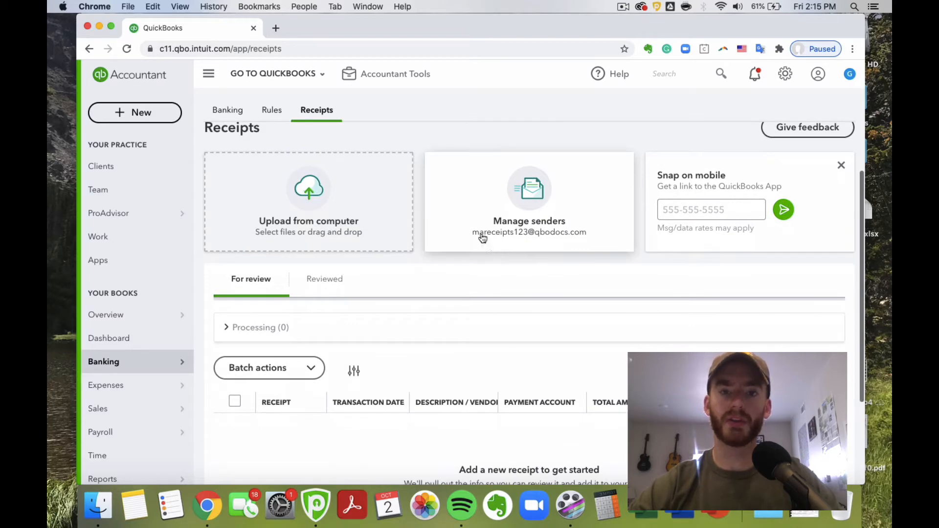
pyautogui.moveTo(509, 243)
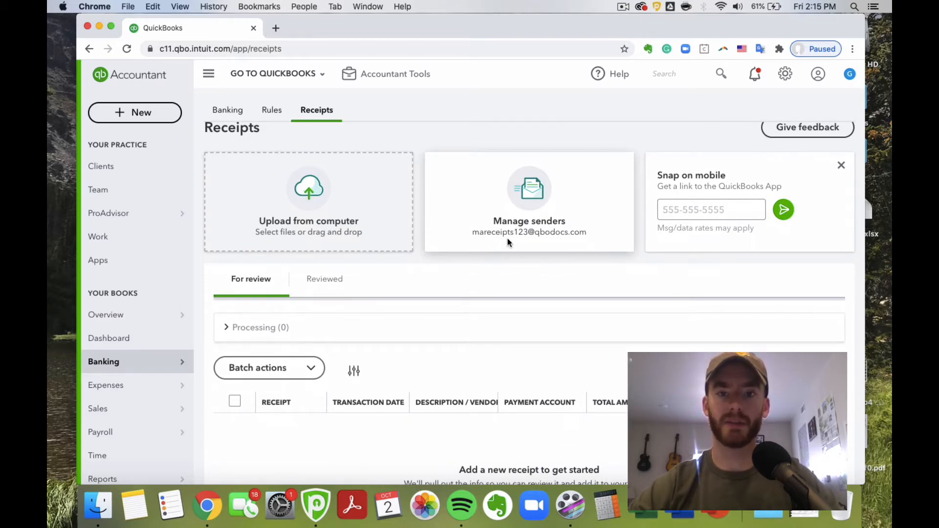
pyautogui.moveTo(483, 244)
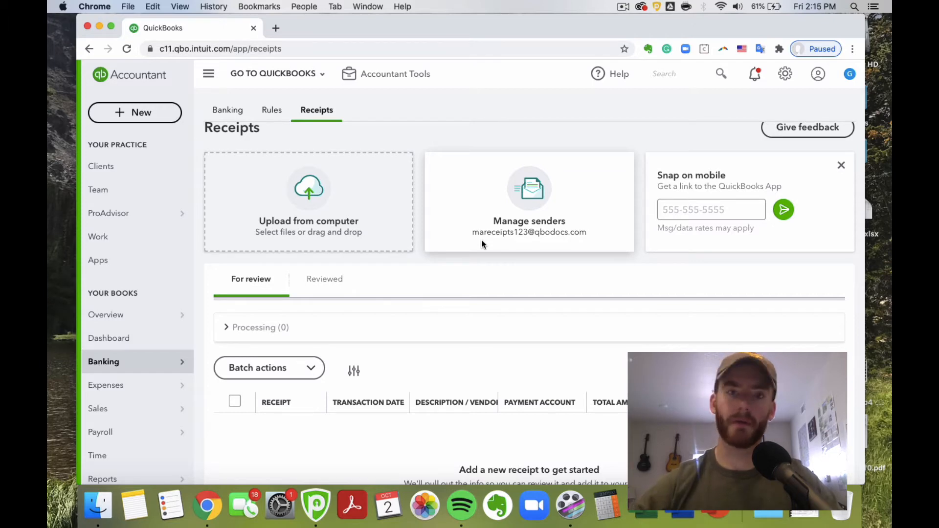
pyautogui.moveTo(528, 79)
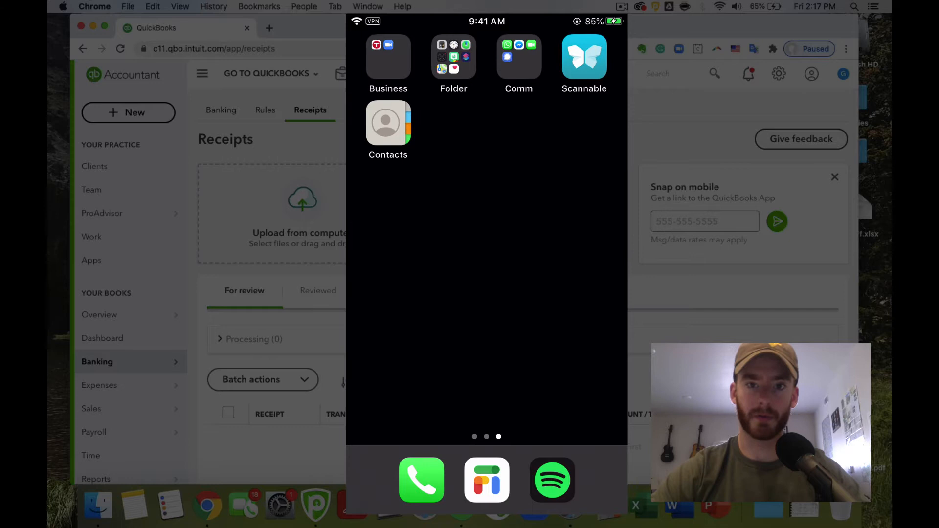
pyautogui.click(389, 123)
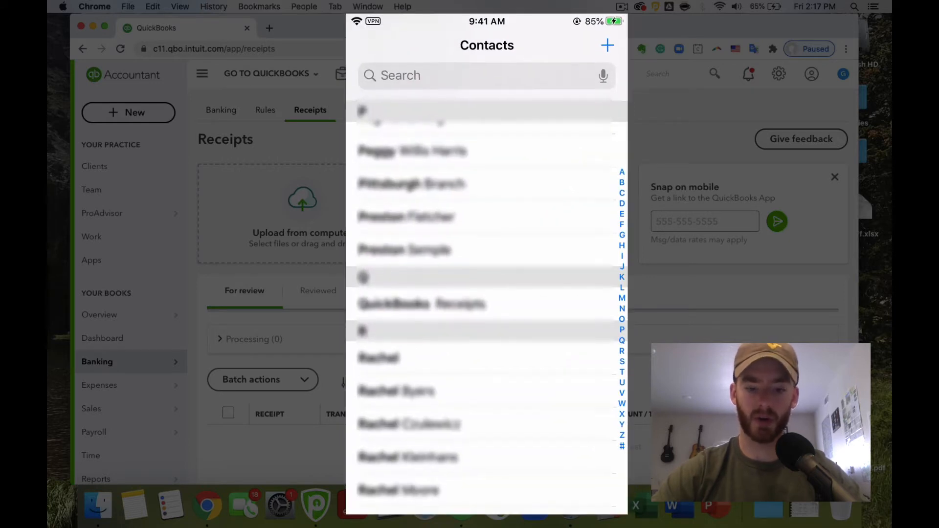
pyautogui.click(606, 45)
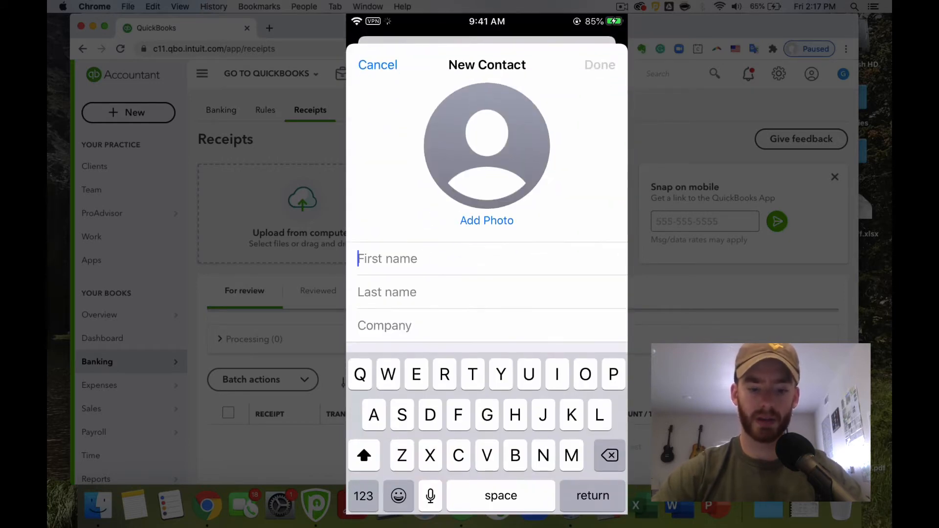
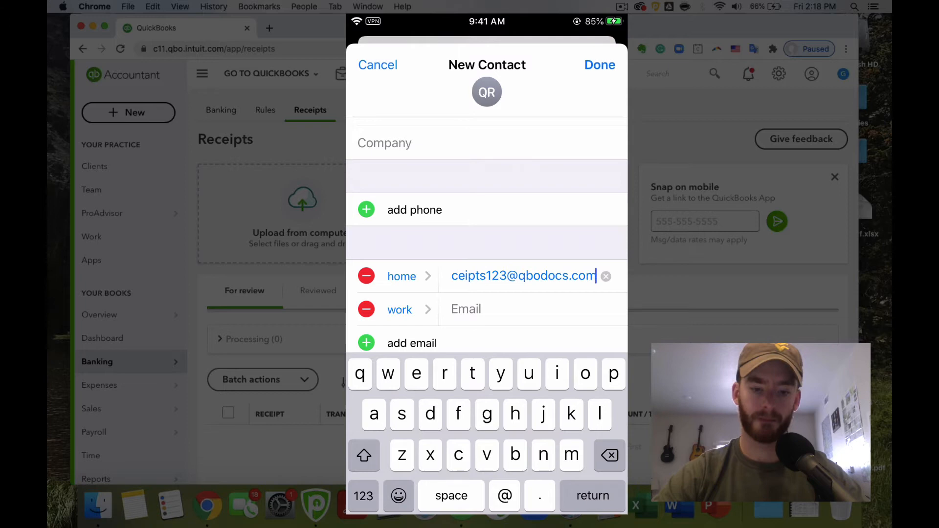
pyautogui.click(600, 65)
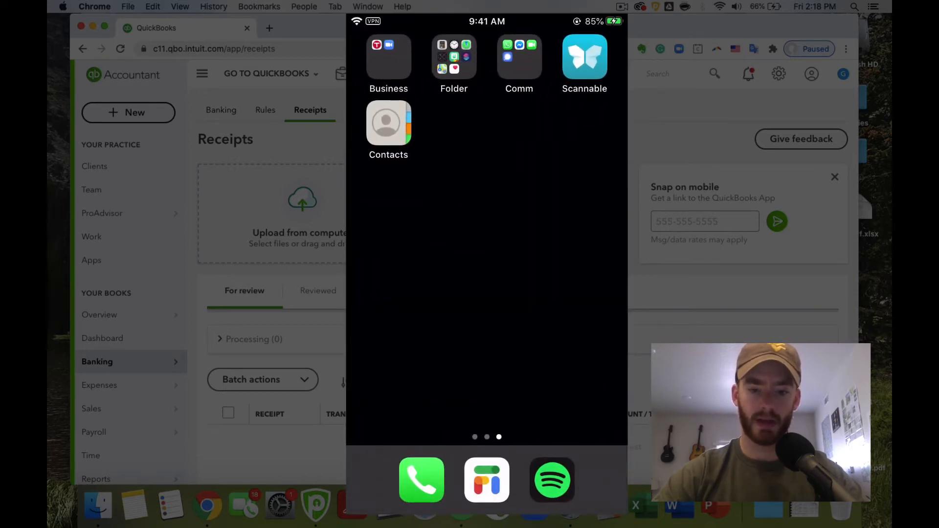
# Step: Launch Scannable from the home screen and let the camera capture a first receipt page
pyautogui.click(584, 57)
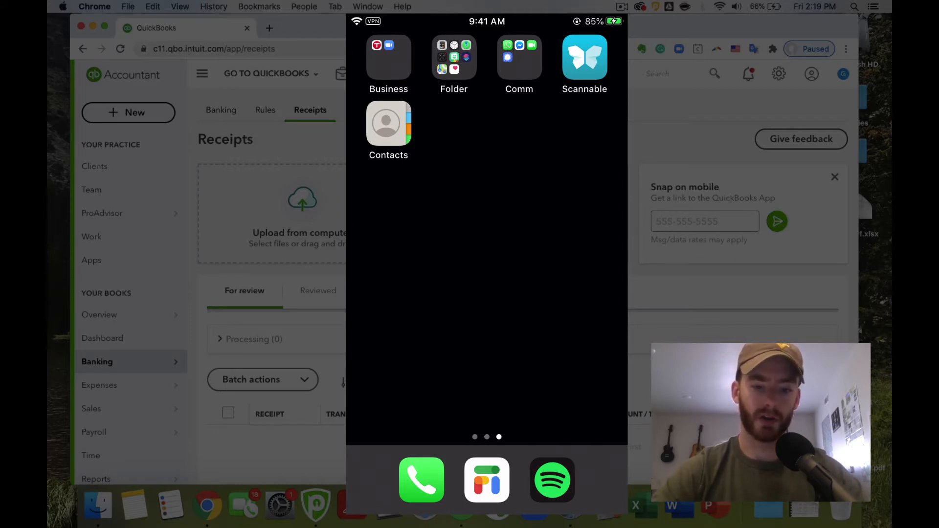
pyautogui.click(584, 56)
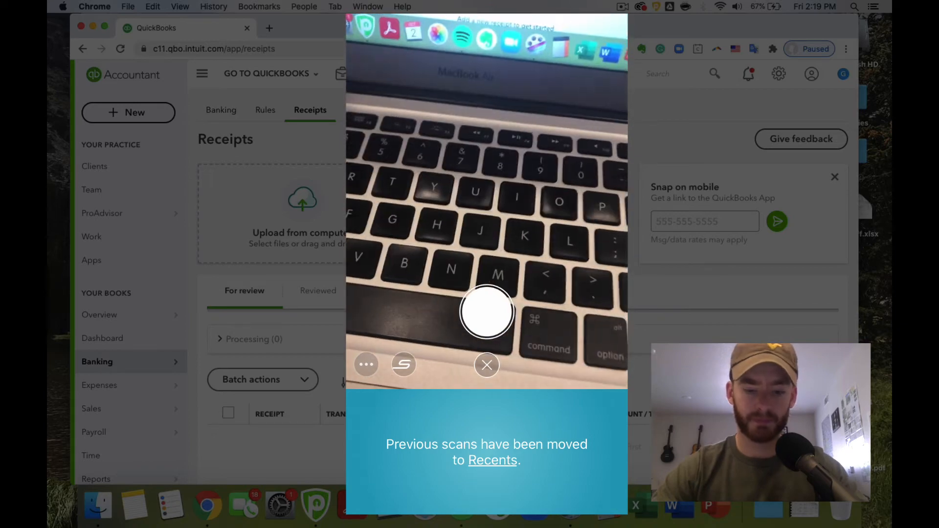
pyautogui.click(365, 364)
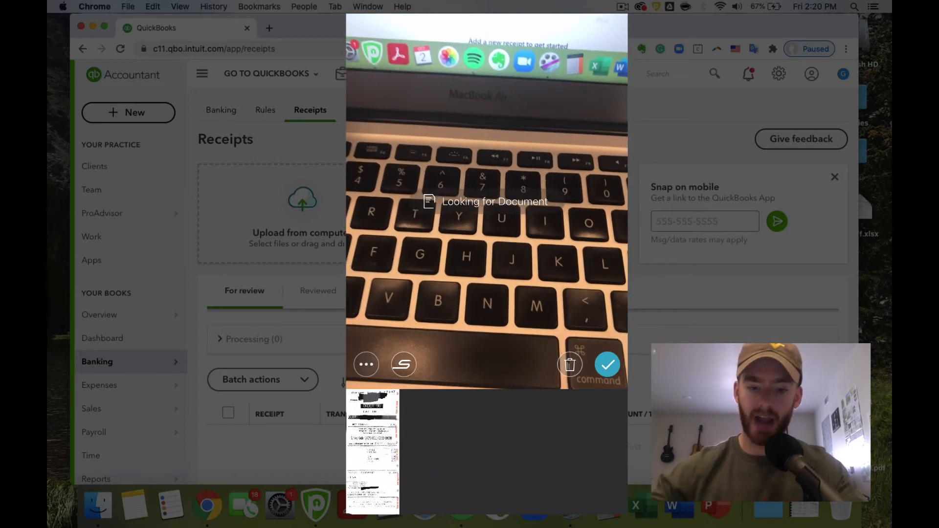
# Step: Confirm the auto-captured Burger King receipt with the checkmark to review it as one page
pyautogui.click(607, 364)
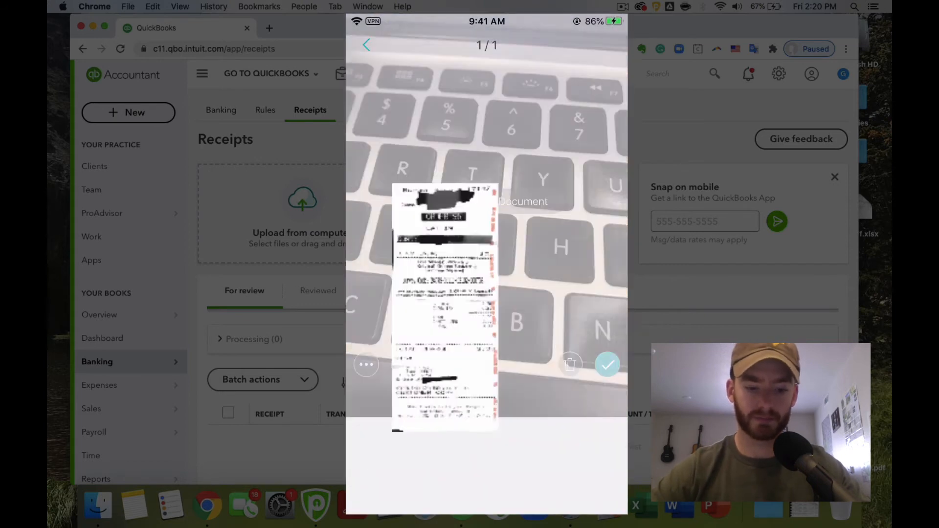
pyautogui.click(608, 364)
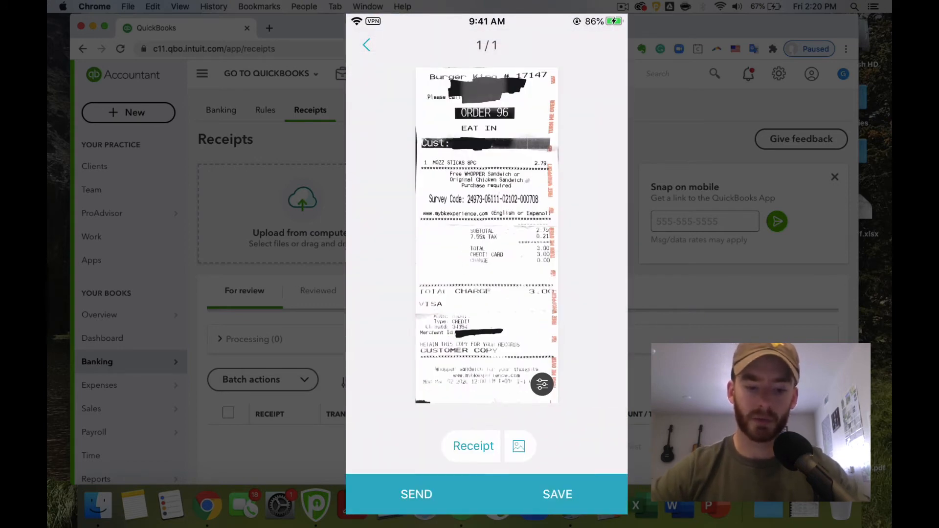
# Step: Switch the scan's file type from Image to PDF and bring up the send options
pyautogui.click(519, 446)
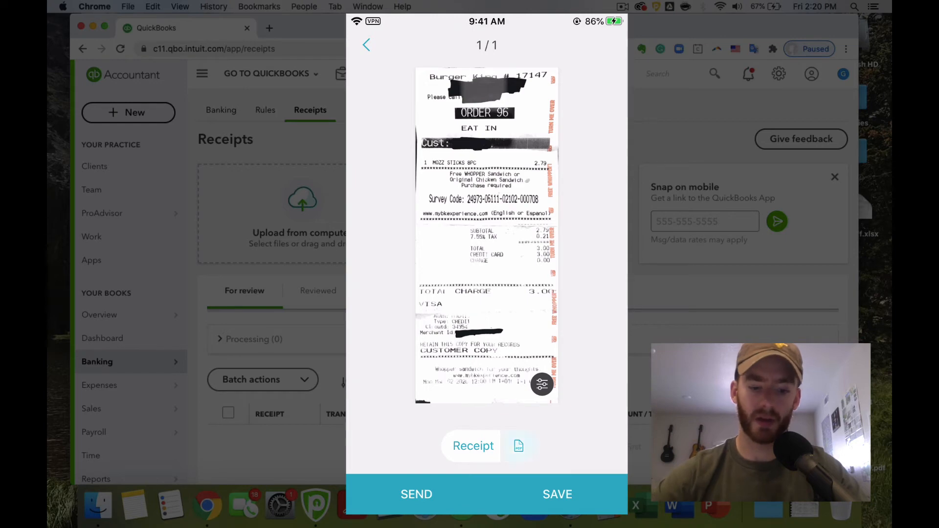
pyautogui.click(519, 446)
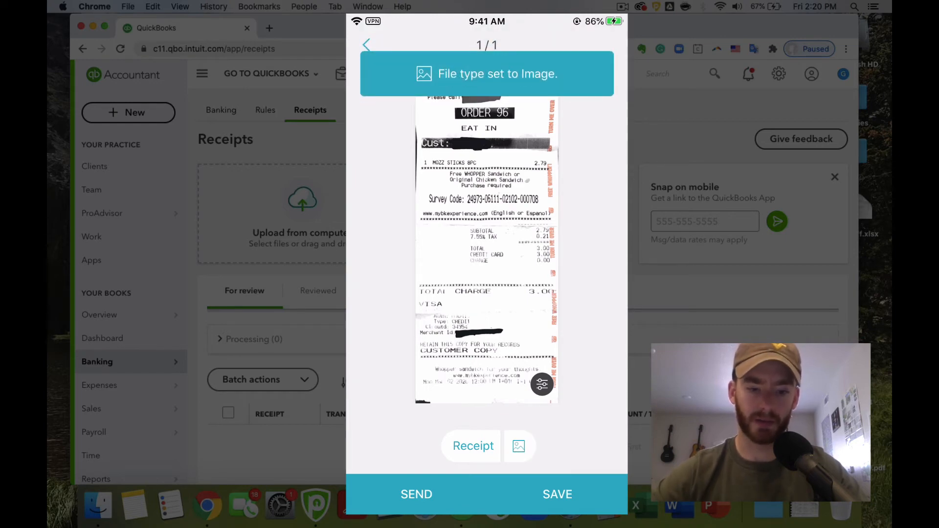
pyautogui.click(519, 446)
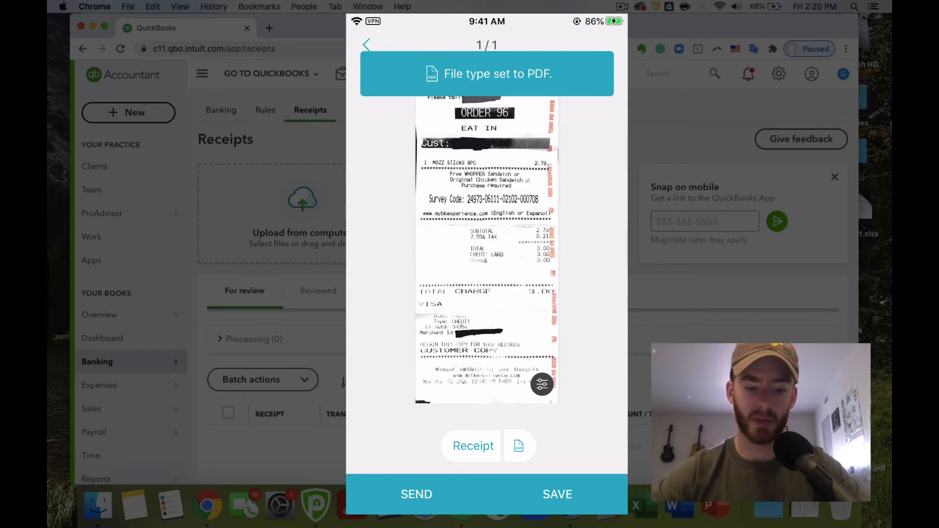
pyautogui.click(417, 494)
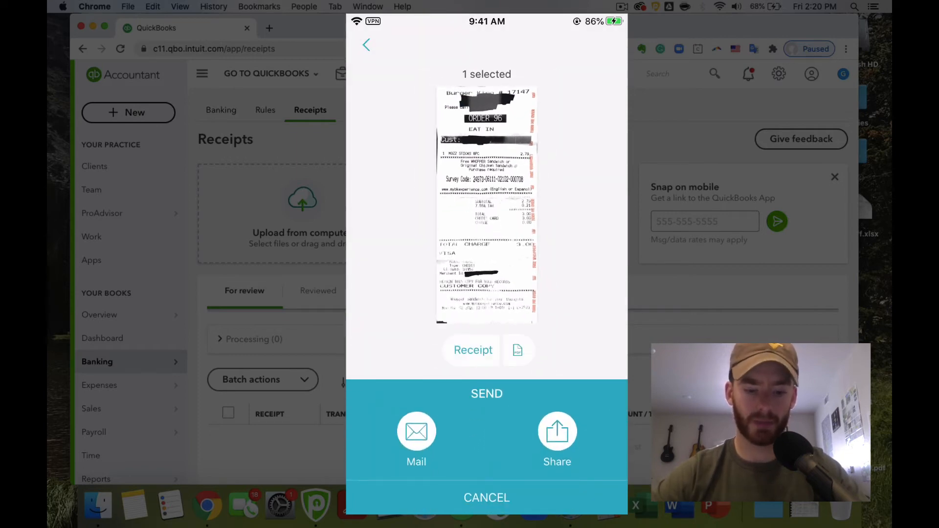
# Step: Mail the PDF receipt to the QuickBooks Receipts contact and wait for the sent confirmation
pyautogui.click(417, 432)
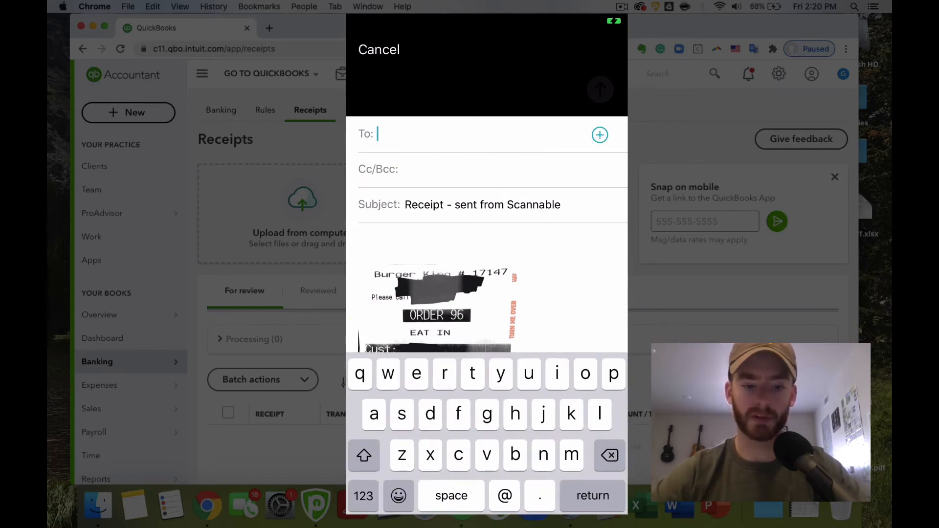
pyautogui.write('rec')
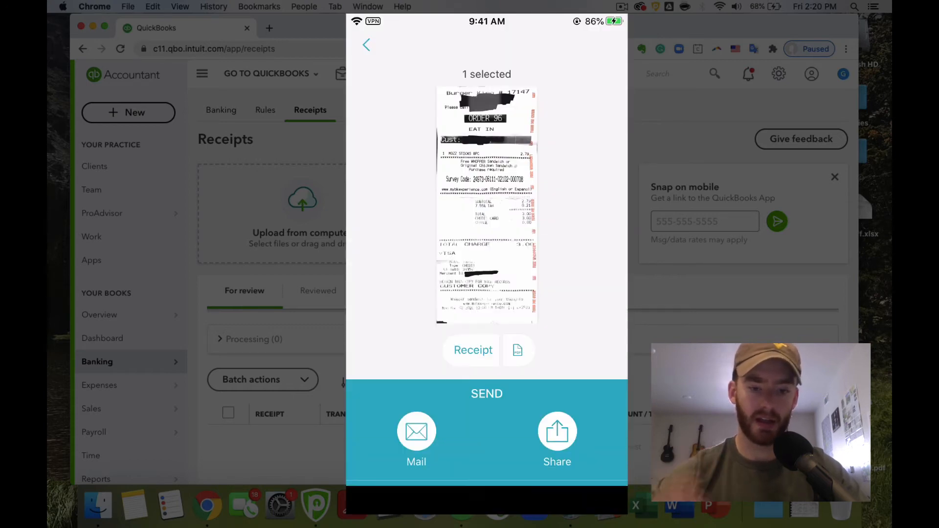
pyautogui.click(416, 431)
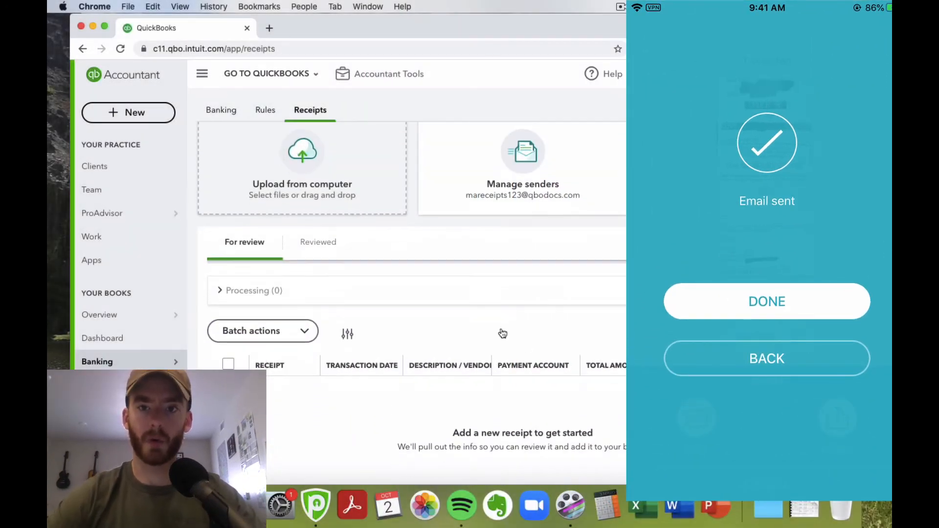
pyautogui.scroll(-3)
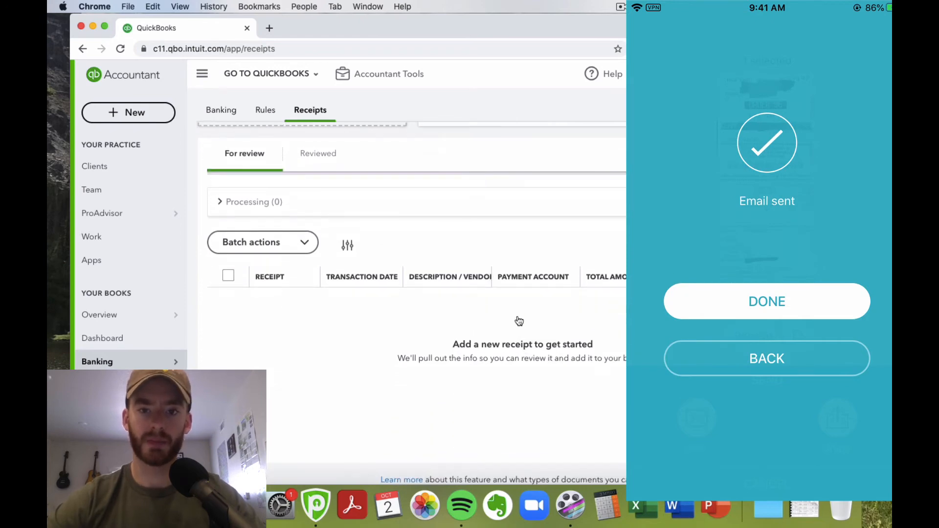
pyautogui.scroll(3)
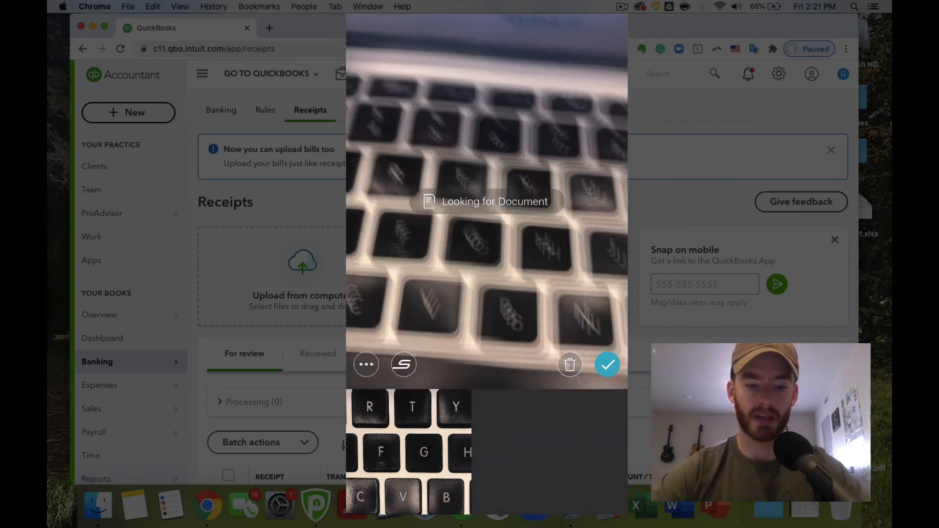
# Step: Trash the stray keyboard capture, keep three receipt pages and open them for review
pyautogui.click(606, 365)
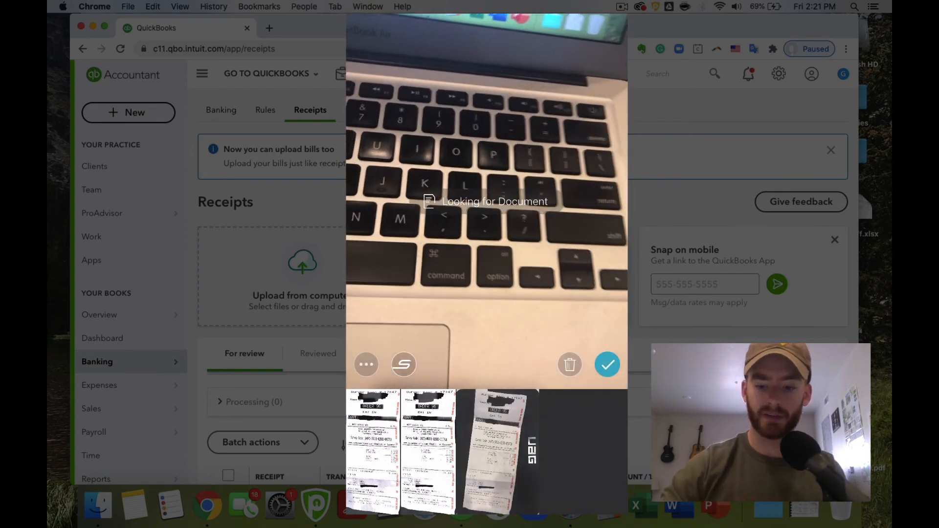
pyautogui.click(607, 365)
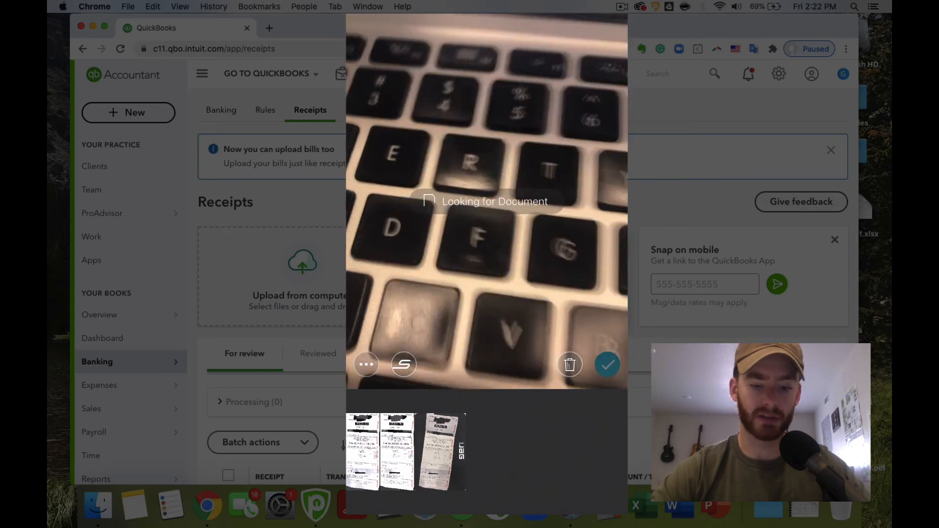
pyautogui.click(606, 365)
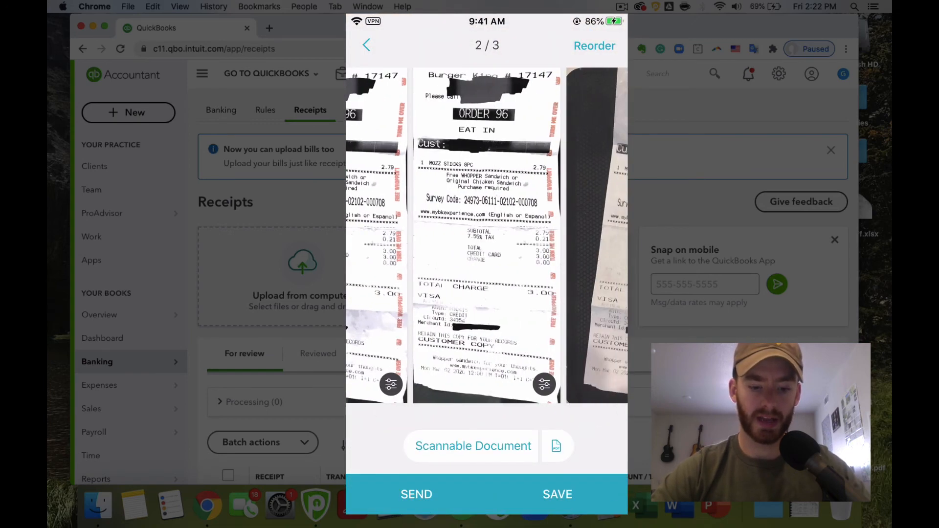
# Step: Mail the three-page PDF to QuickBooks Receipts, then dismiss the confirmation to resume scanning
pyautogui.click(416, 494)
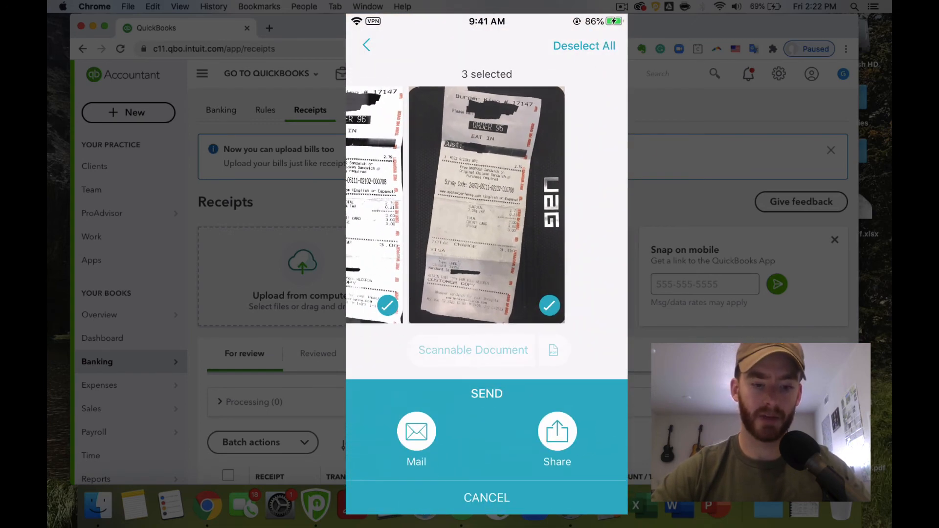
pyautogui.click(415, 432)
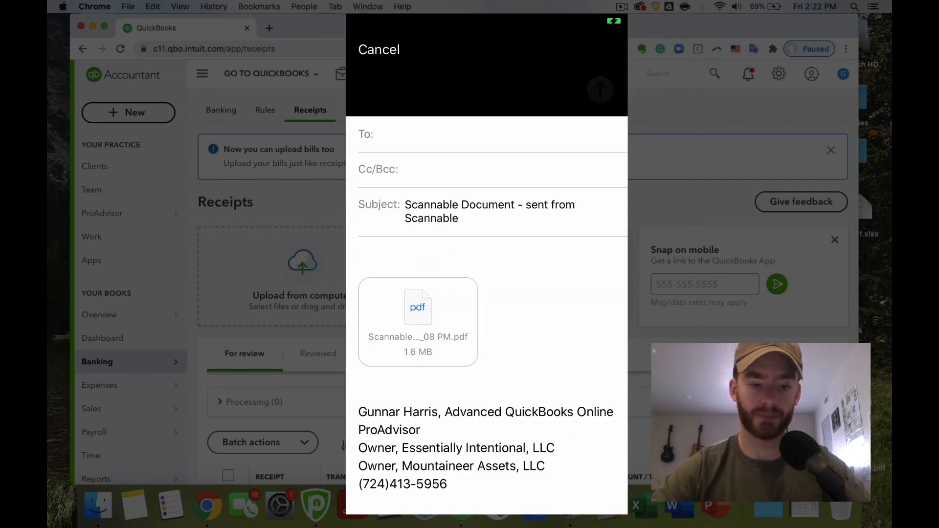
pyautogui.write('rece')
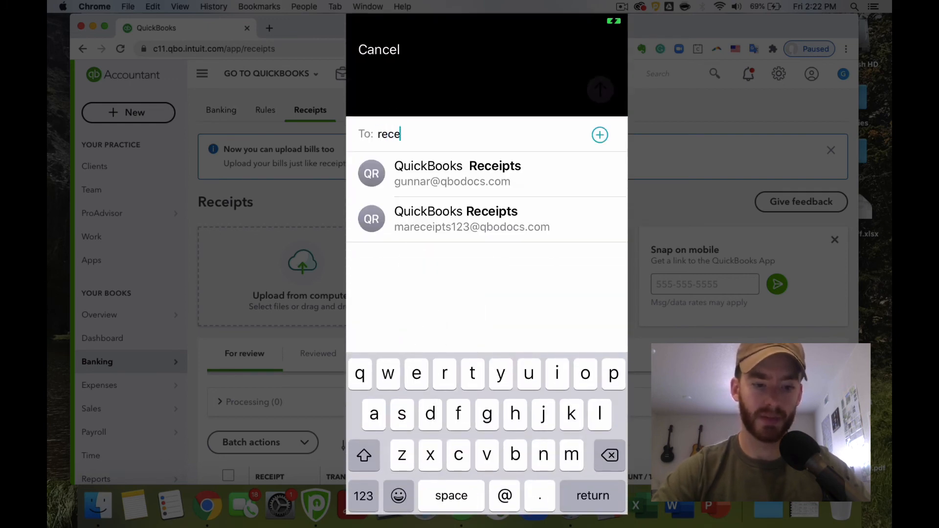
pyautogui.click(458, 174)
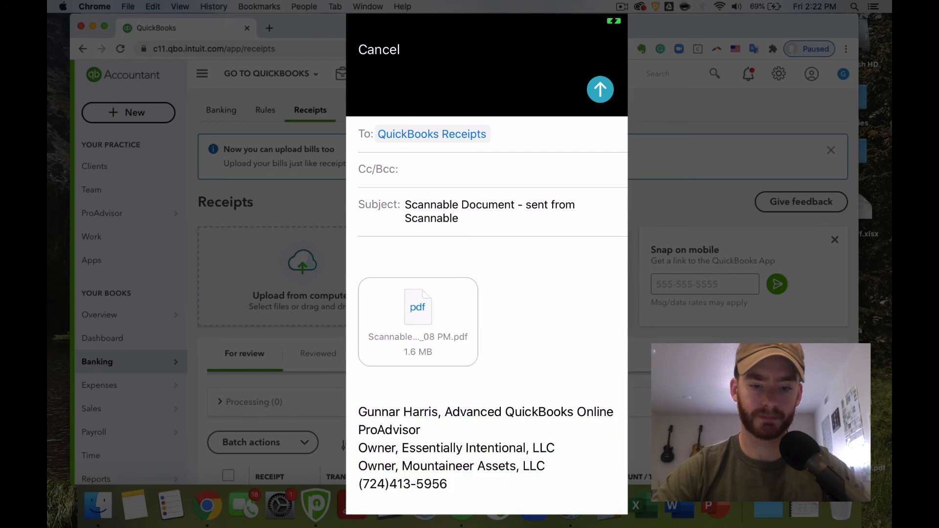
pyautogui.click(600, 89)
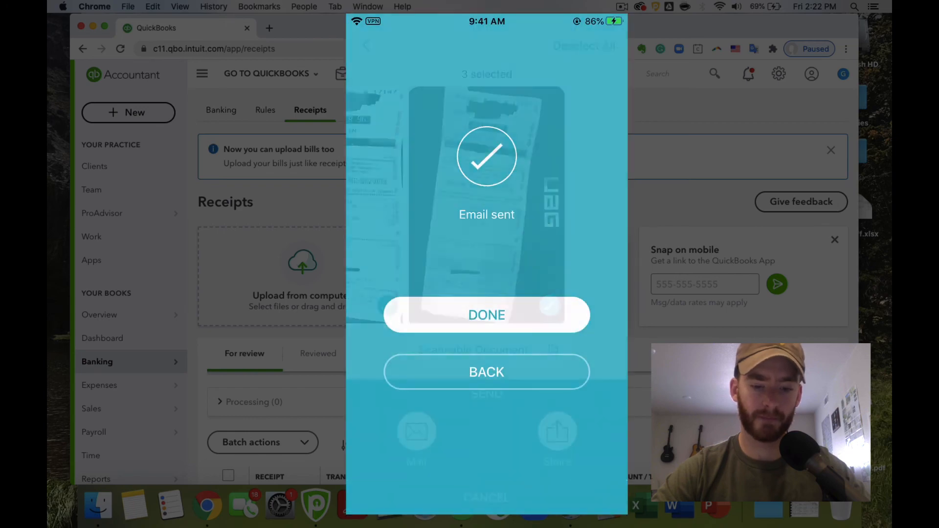
pyautogui.click(486, 314)
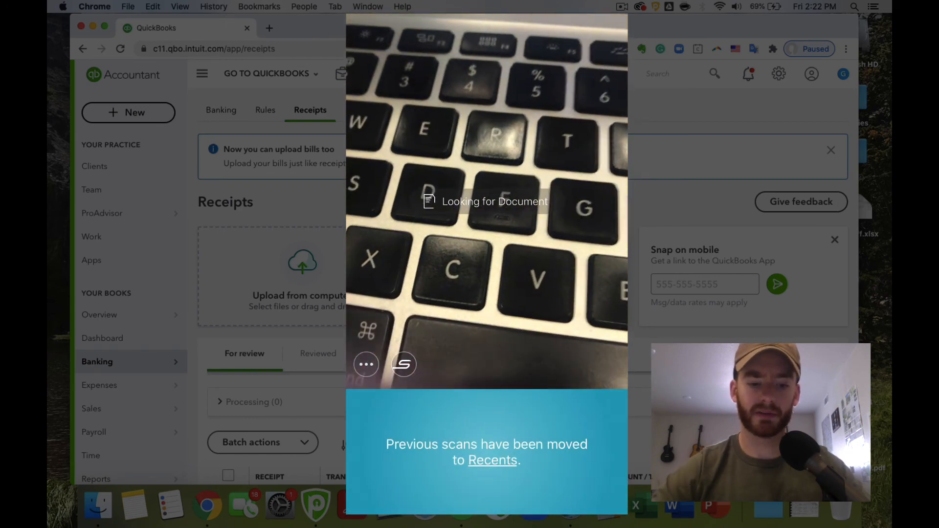